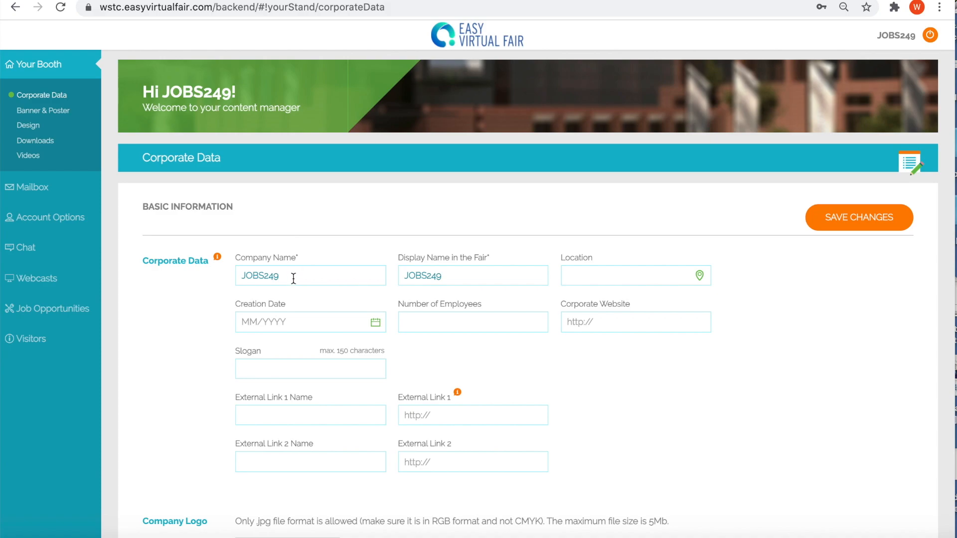
# Enter 'WSTC Test' as both the company name and the fair display name.
pyautogui.write('WS')
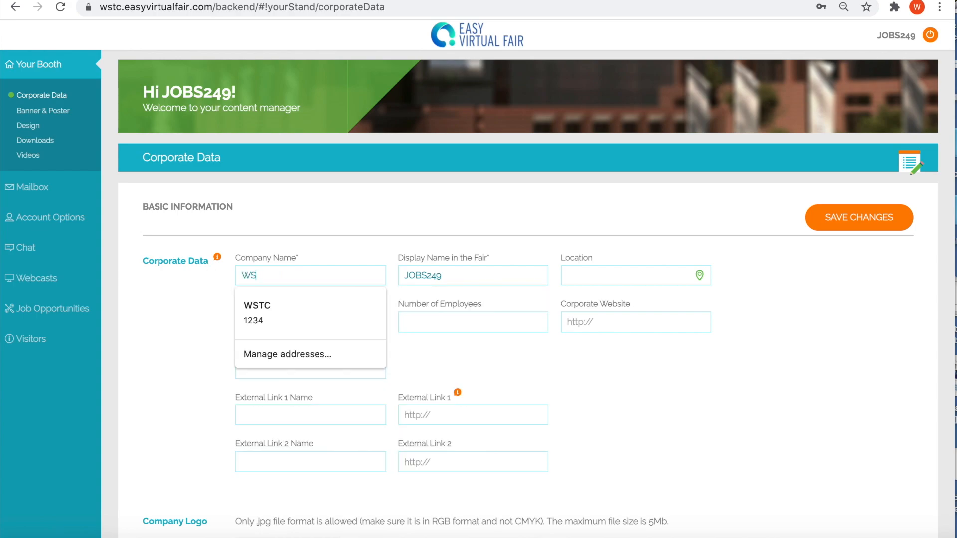
pyautogui.write('TC Test')
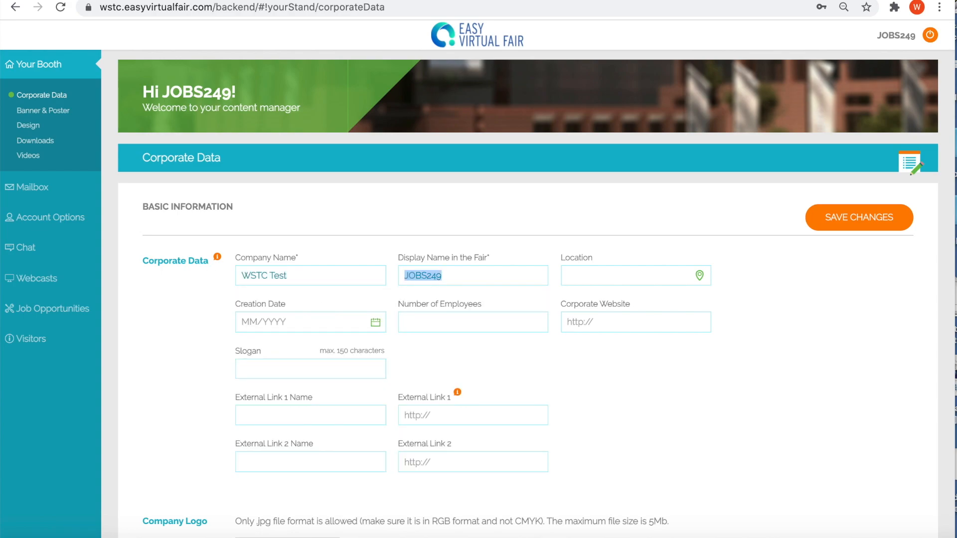
pyautogui.write('WSTC T')
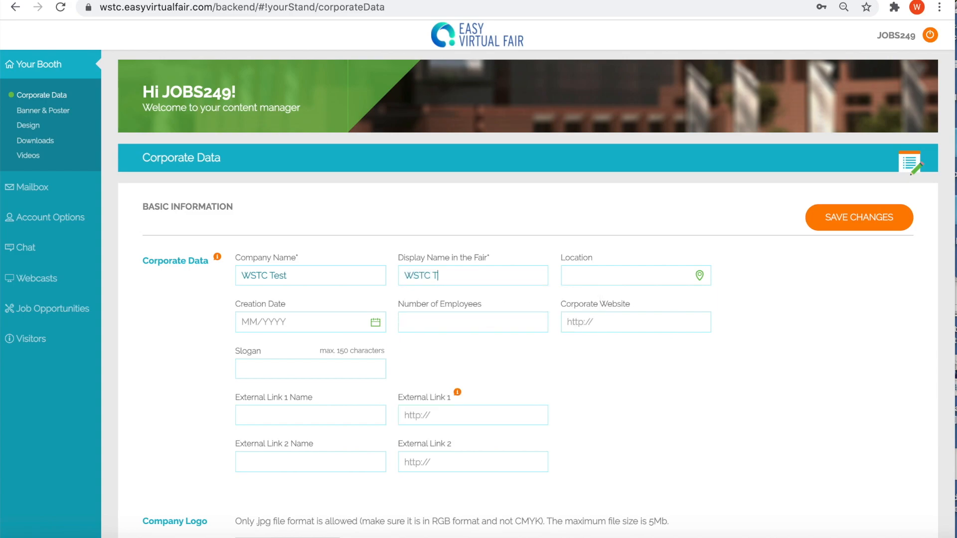
pyautogui.write('est')
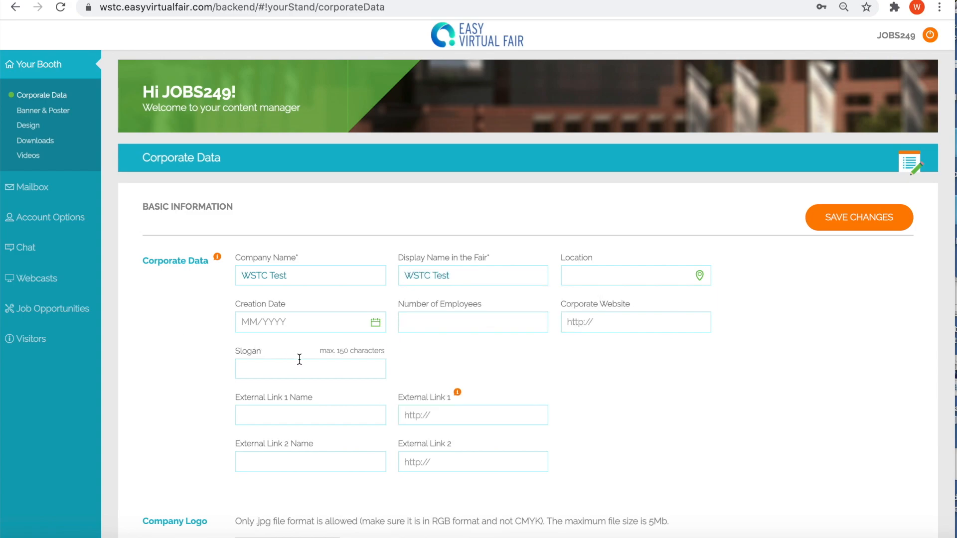
# Upload the WSTC Logo EVF image as the company logo, accept the crop, and save corporate data.
pyautogui.scroll(-3)
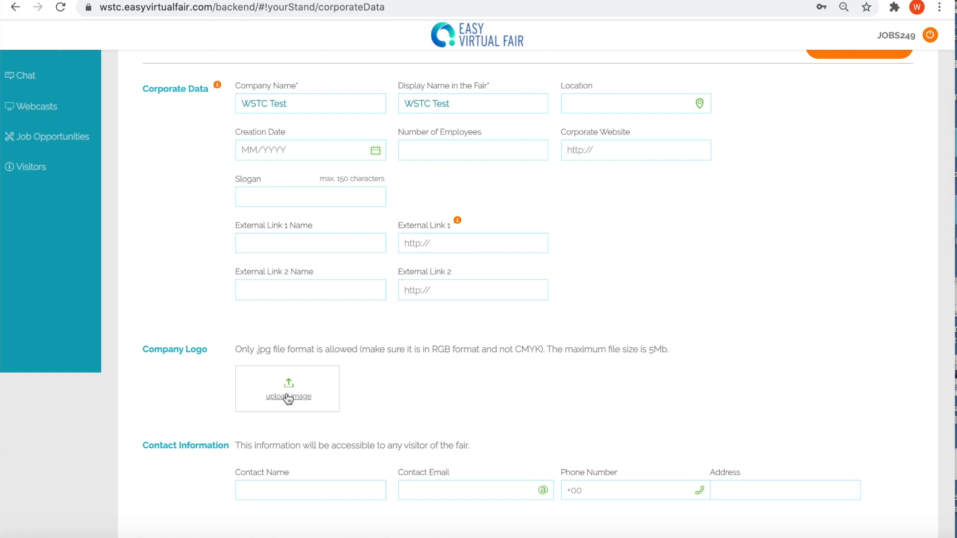
pyautogui.click(287, 396)
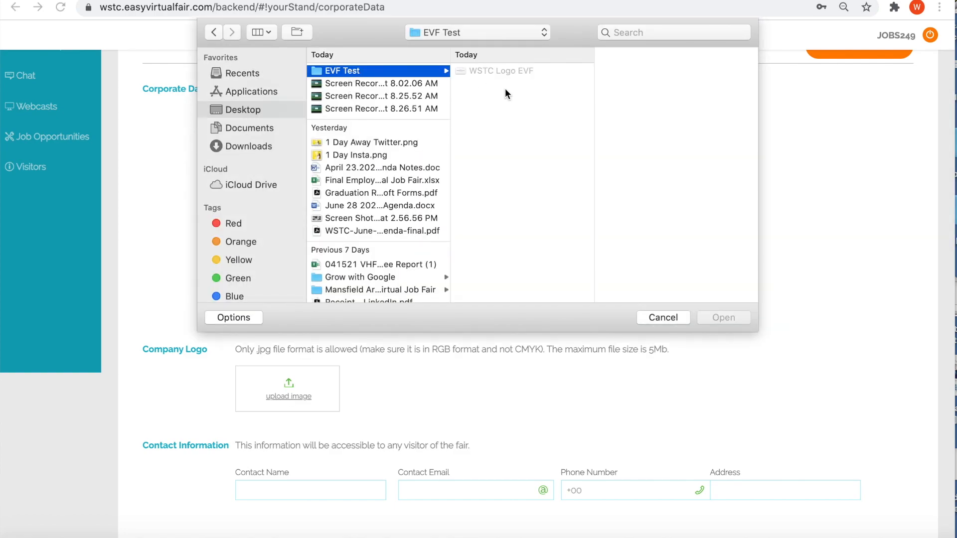
pyautogui.click(501, 71)
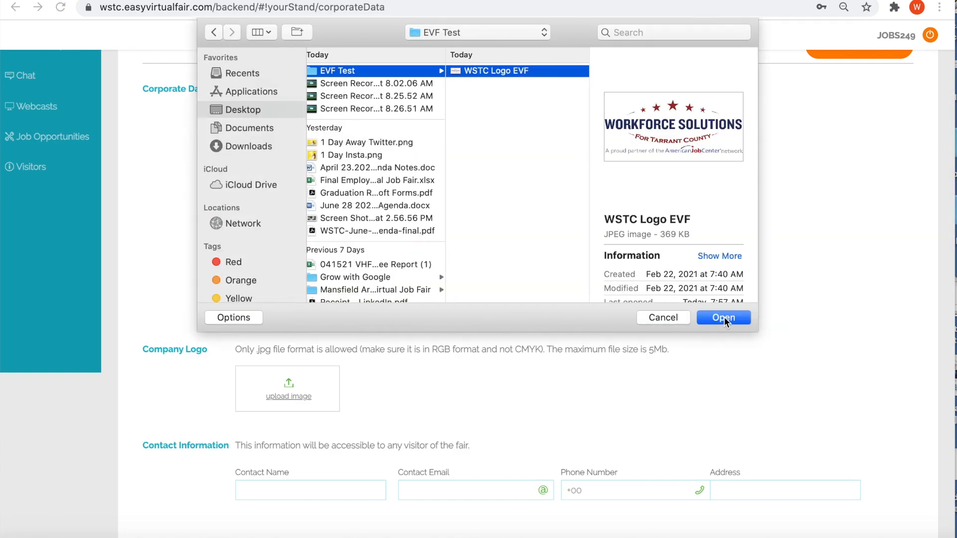
pyautogui.click(724, 317)
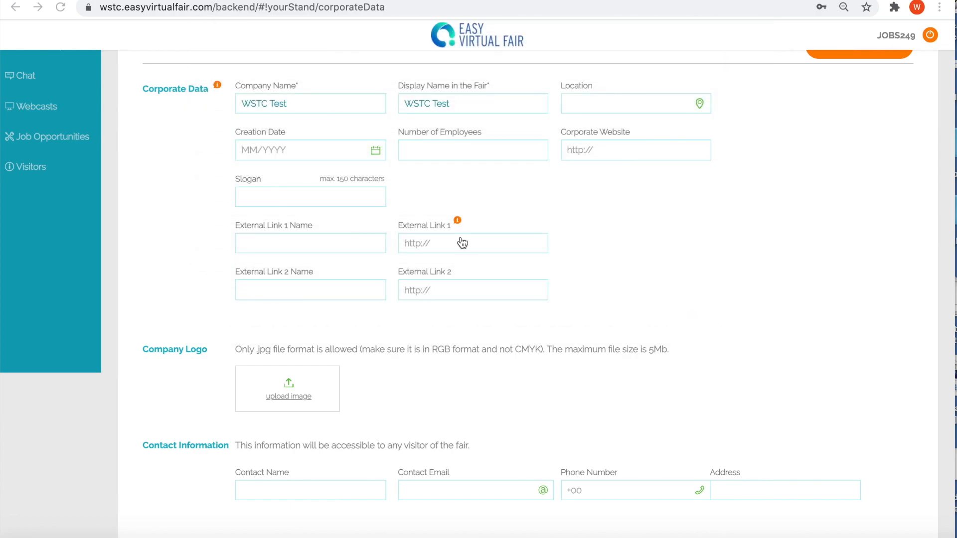
pyautogui.click(287, 389)
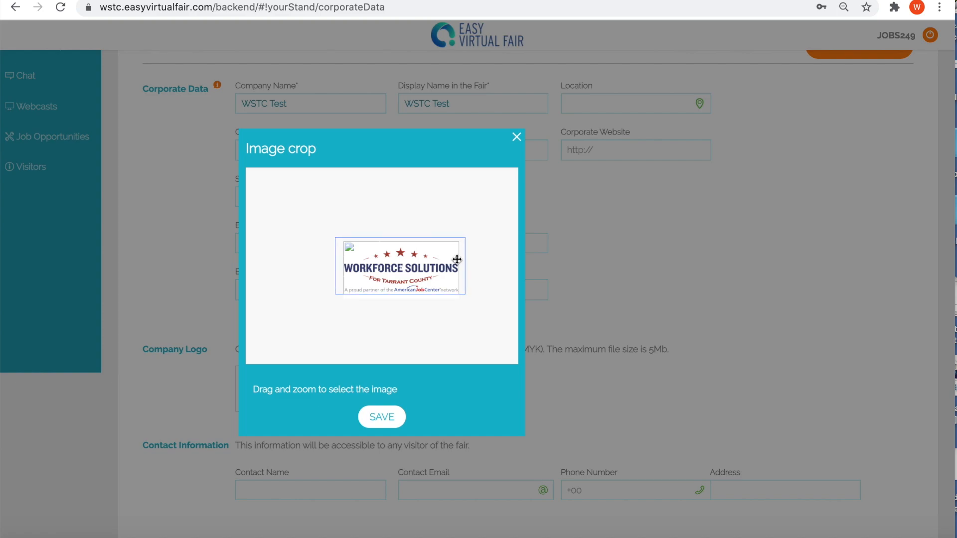
pyautogui.click(381, 417)
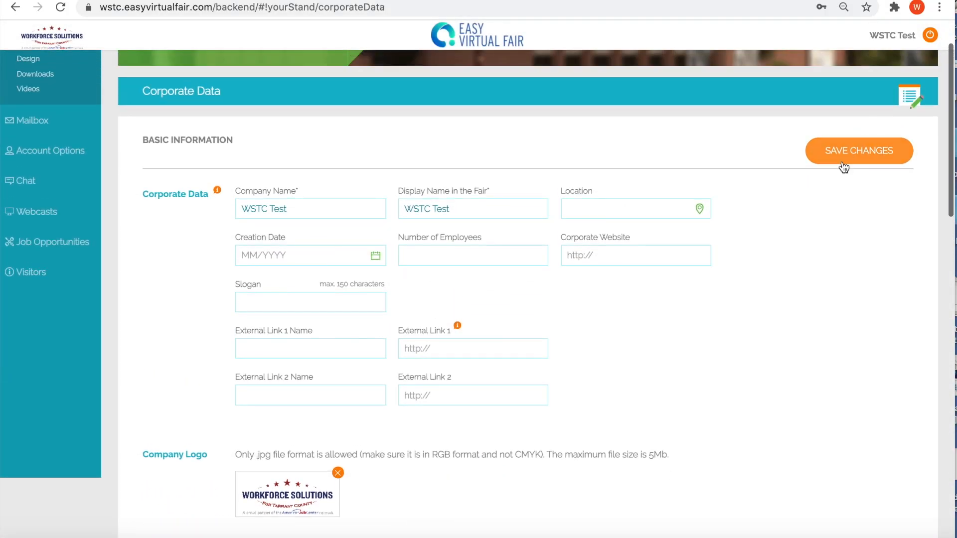
pyautogui.click(858, 150)
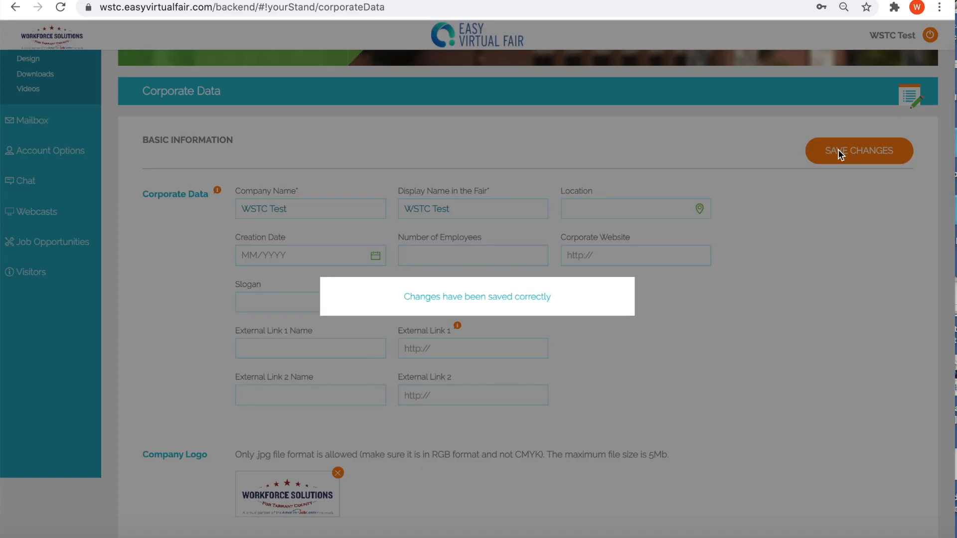
pyautogui.scroll(-3)
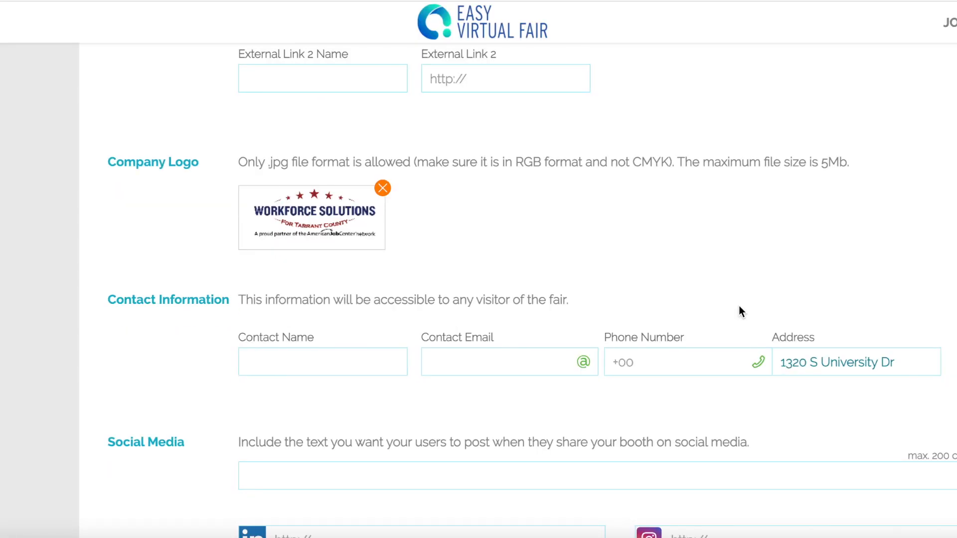
pyautogui.scroll(-3)
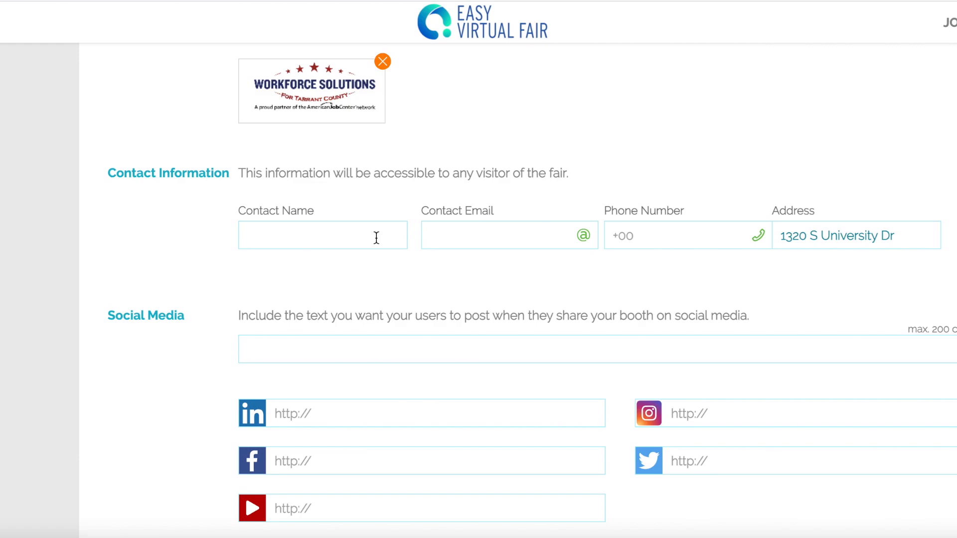
pyautogui.moveTo(676, 222)
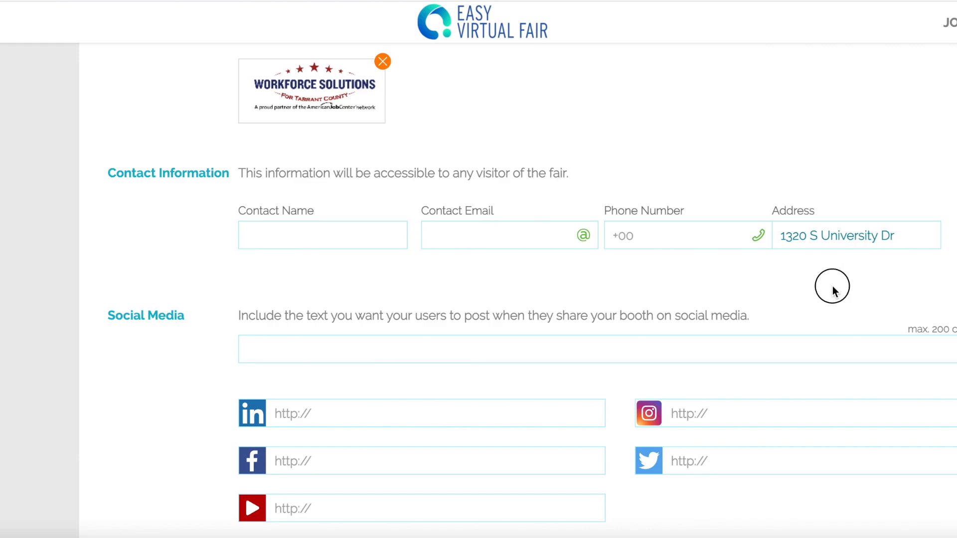
pyautogui.scroll(-3)
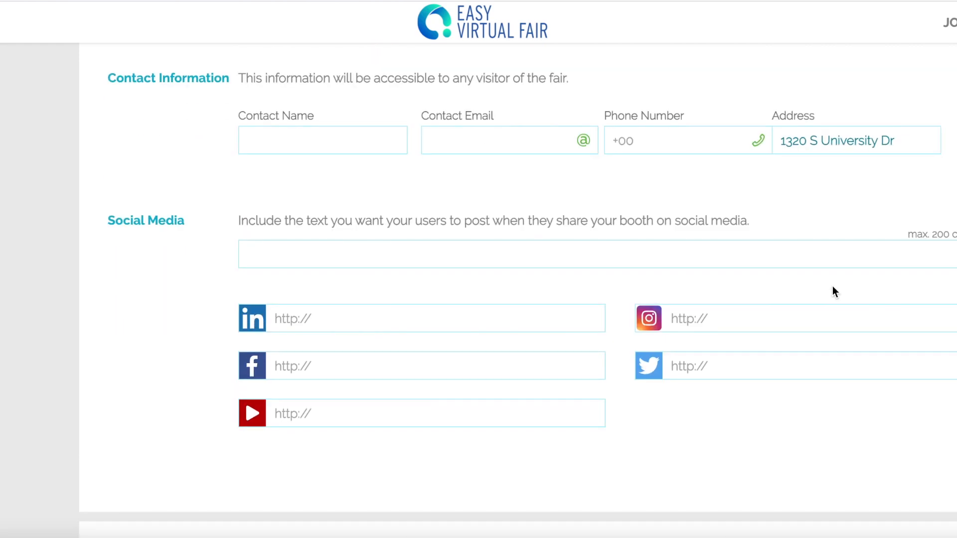
pyautogui.moveTo(869, 430)
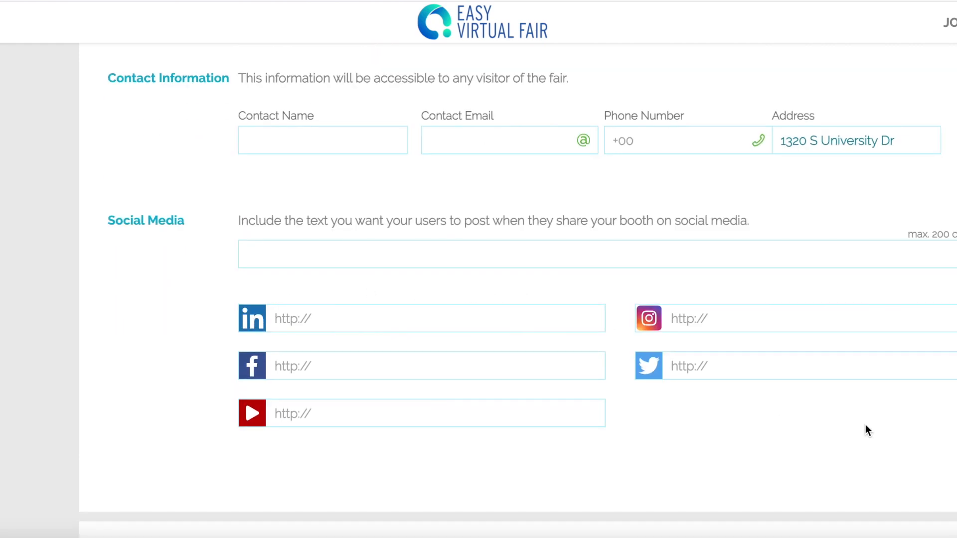
pyautogui.scroll(-3)
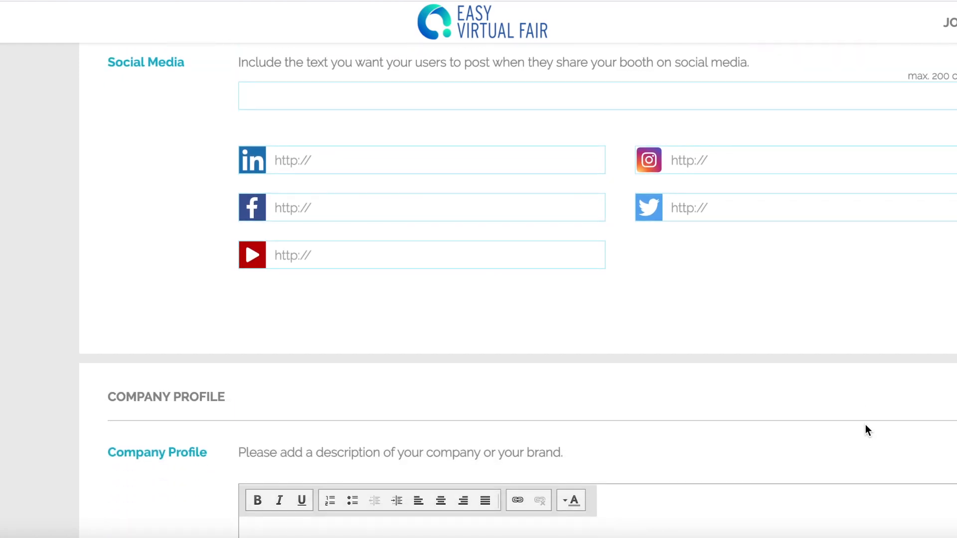
pyautogui.scroll(-3)
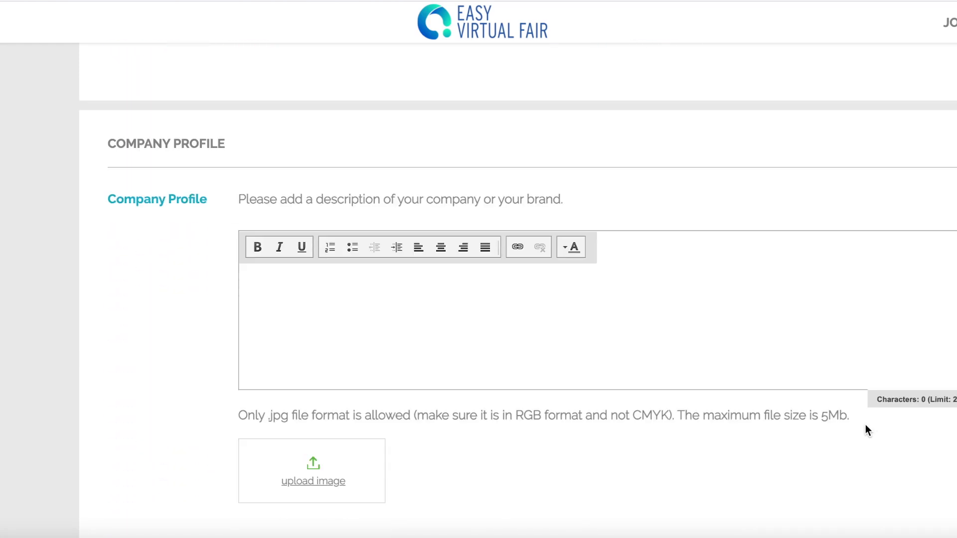
pyautogui.scroll(-3)
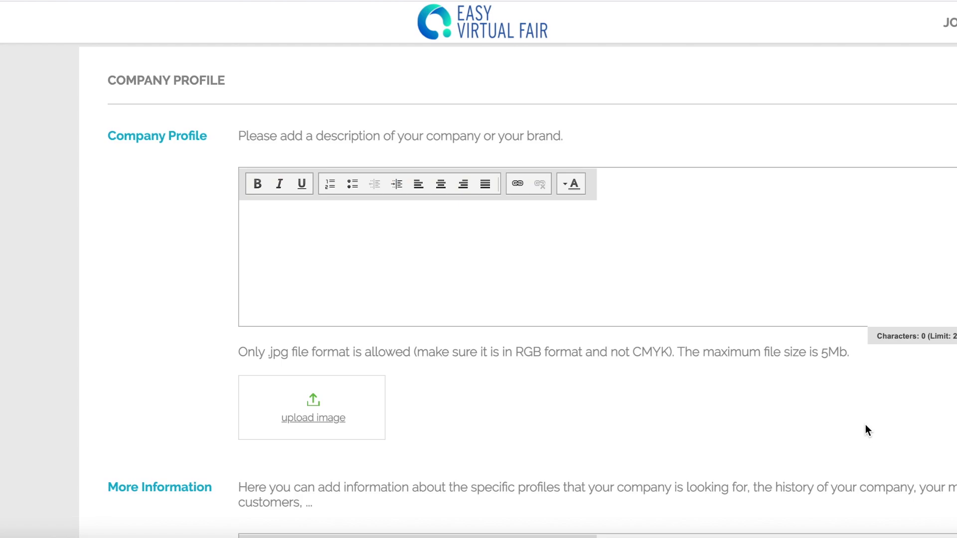
pyautogui.moveTo(408, 330)
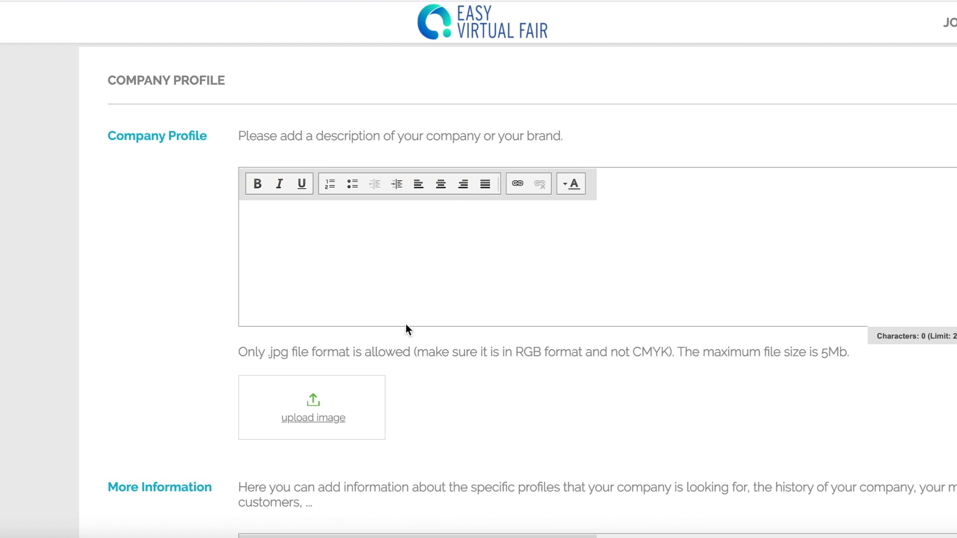
pyautogui.moveTo(374, 238)
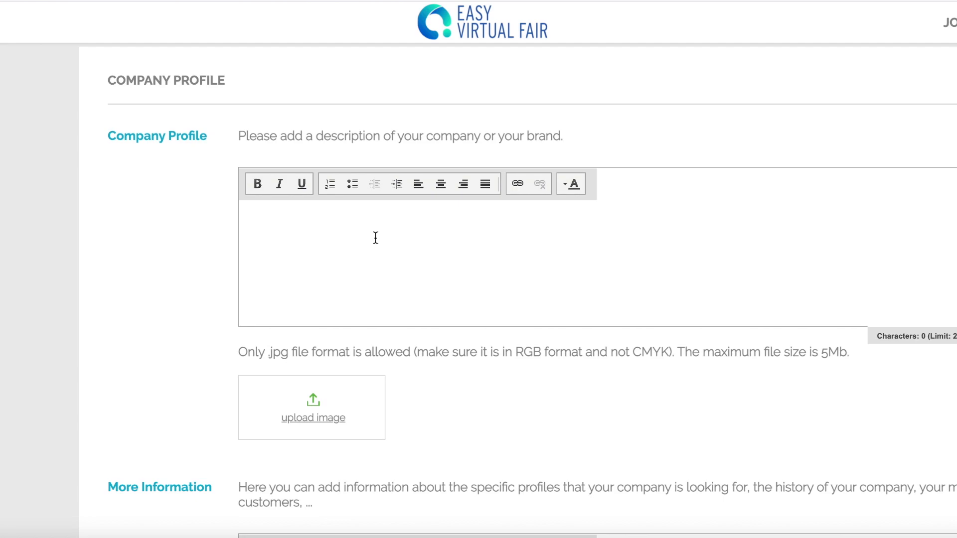
# Upload the Official WSTC logo copy image to the company profile and accept its crop.
pyautogui.click(312, 407)
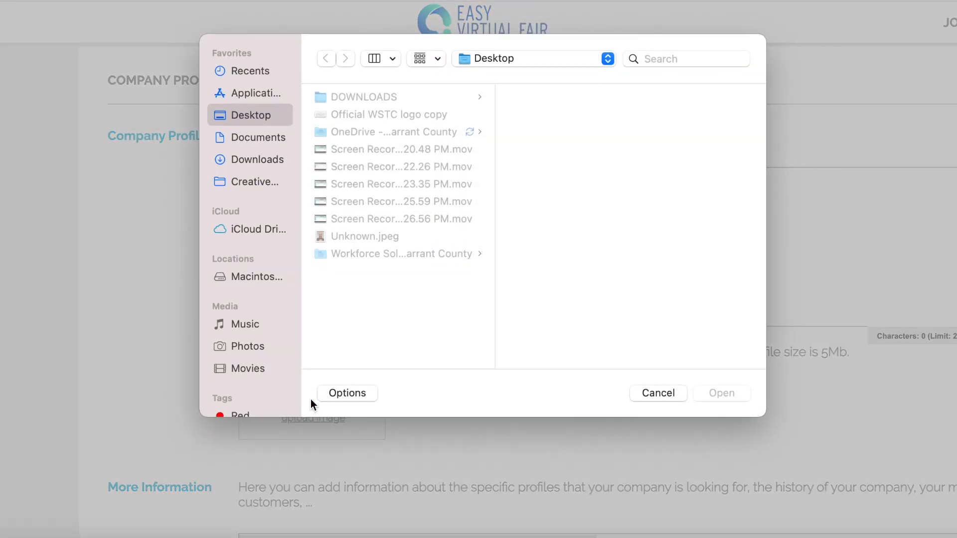
pyautogui.click(389, 114)
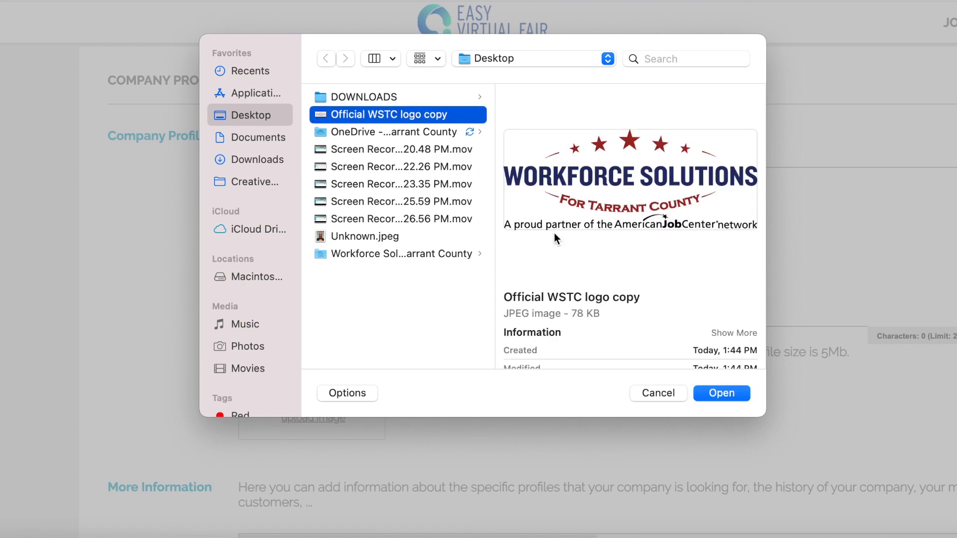
pyautogui.click(720, 393)
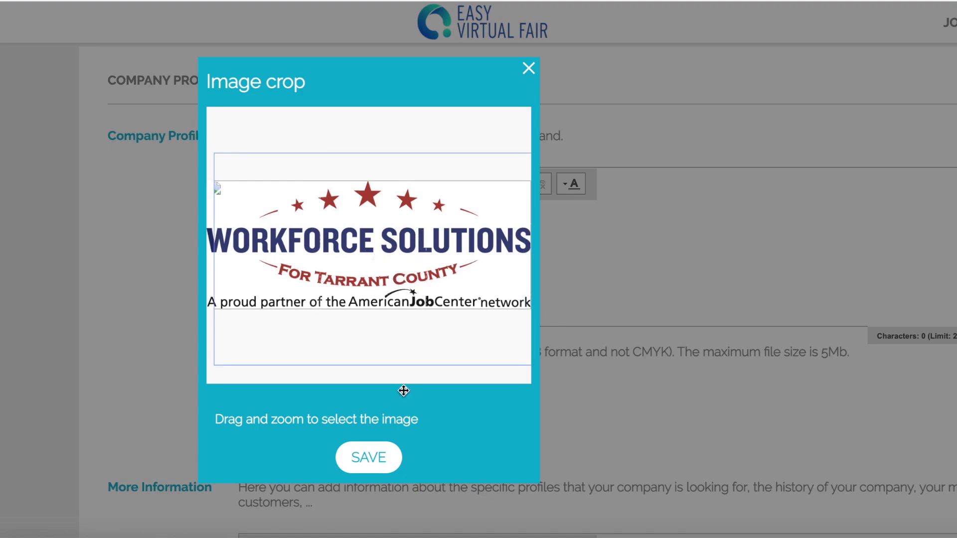
pyautogui.click(368, 457)
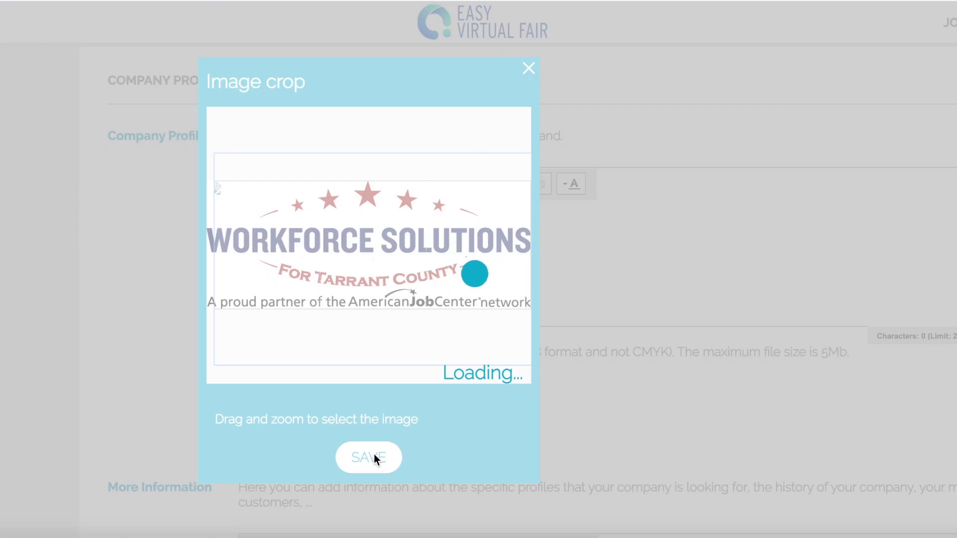
pyautogui.click(369, 457)
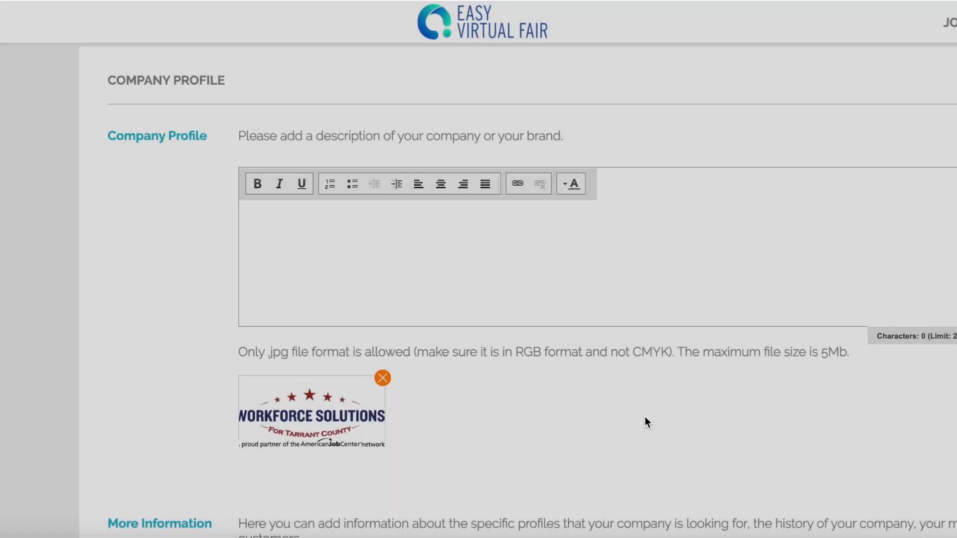
pyautogui.scroll(-3)
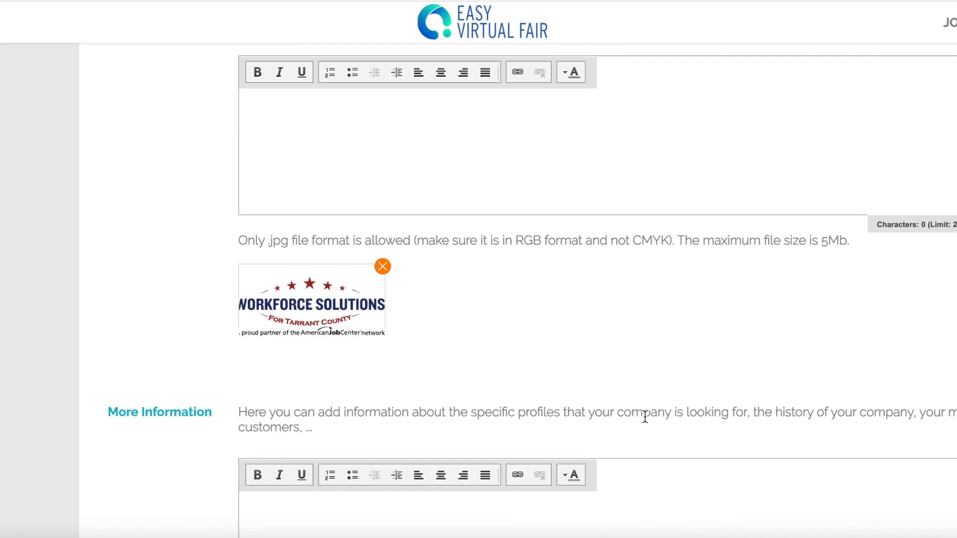
pyautogui.scroll(-3)
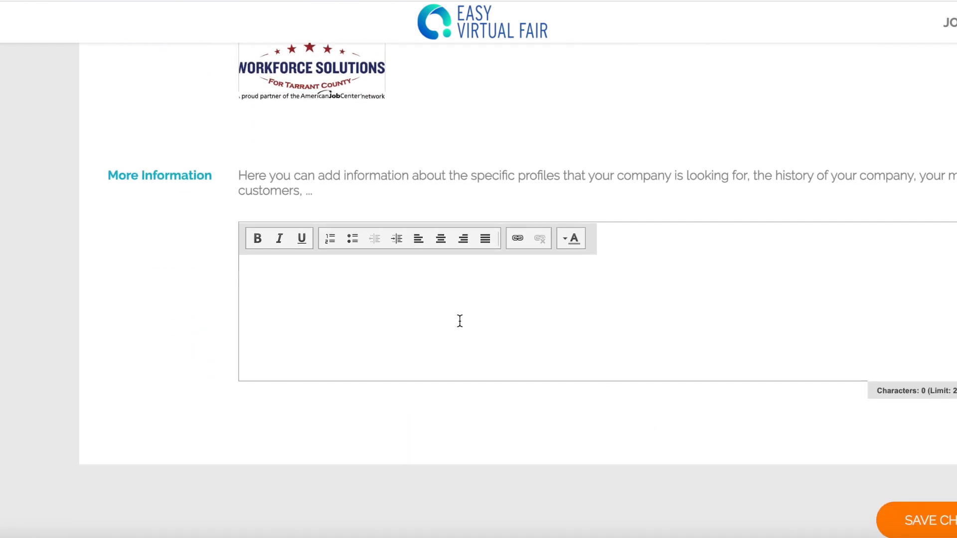
pyautogui.moveTo(791, 466)
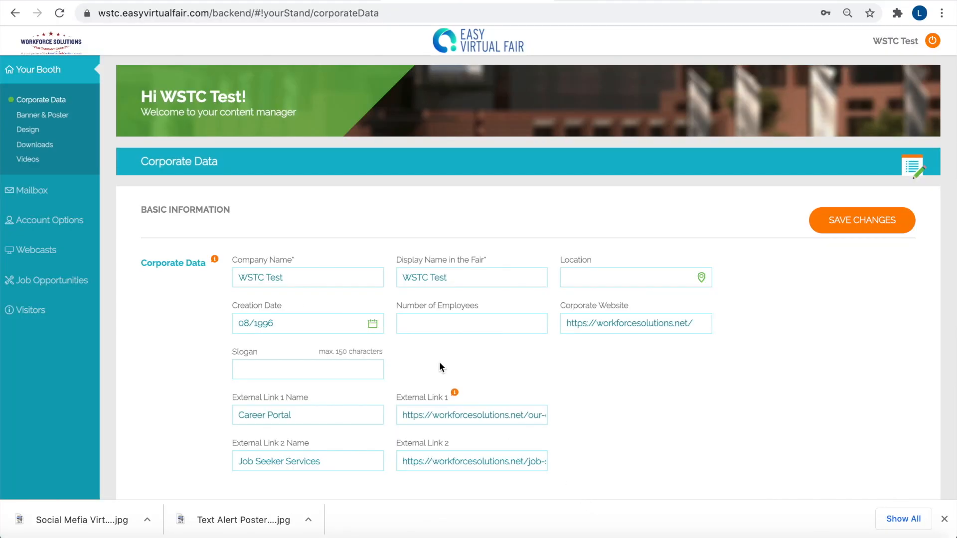
# Add the Text Alert poster jpg from the EVF Test folder as a booth poster, keeping the crop.
pyautogui.click(43, 115)
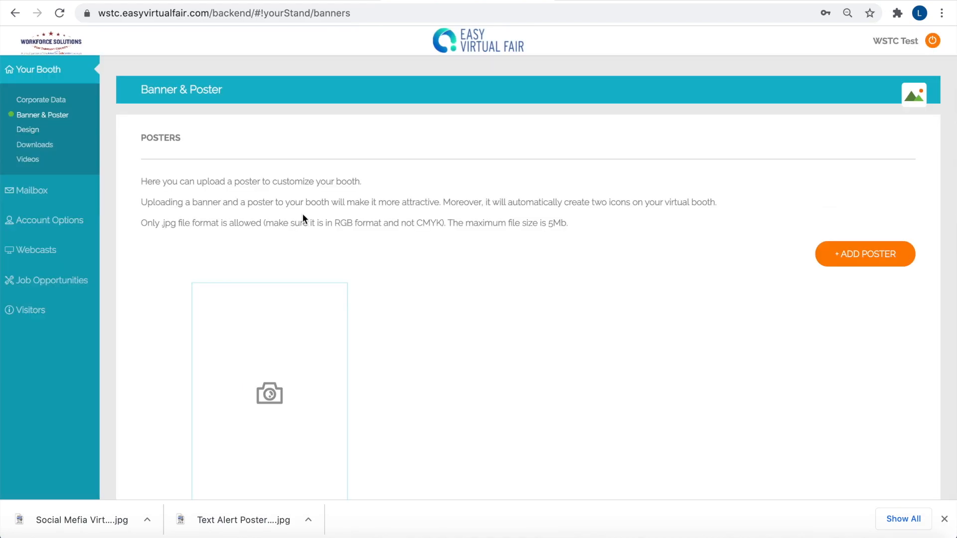
pyautogui.scroll(-3)
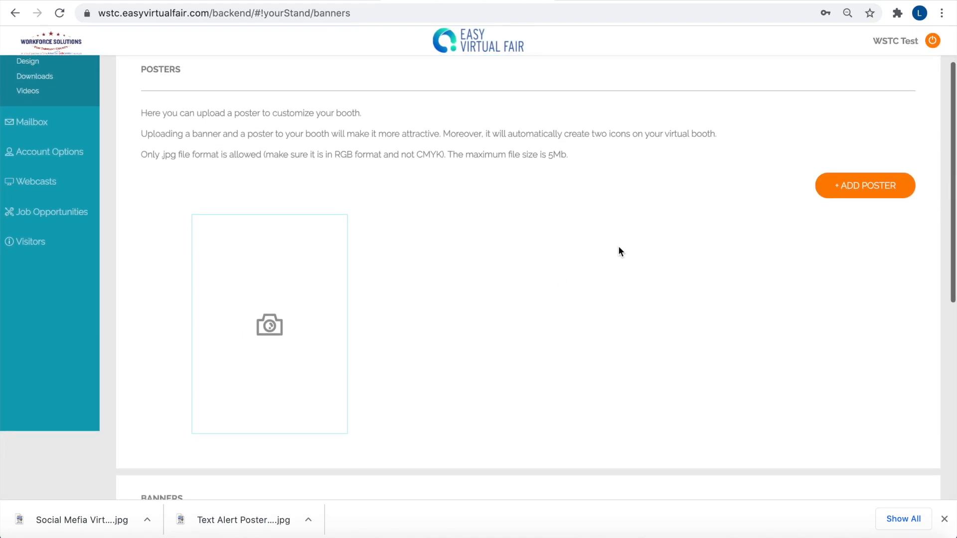
pyautogui.click(864, 186)
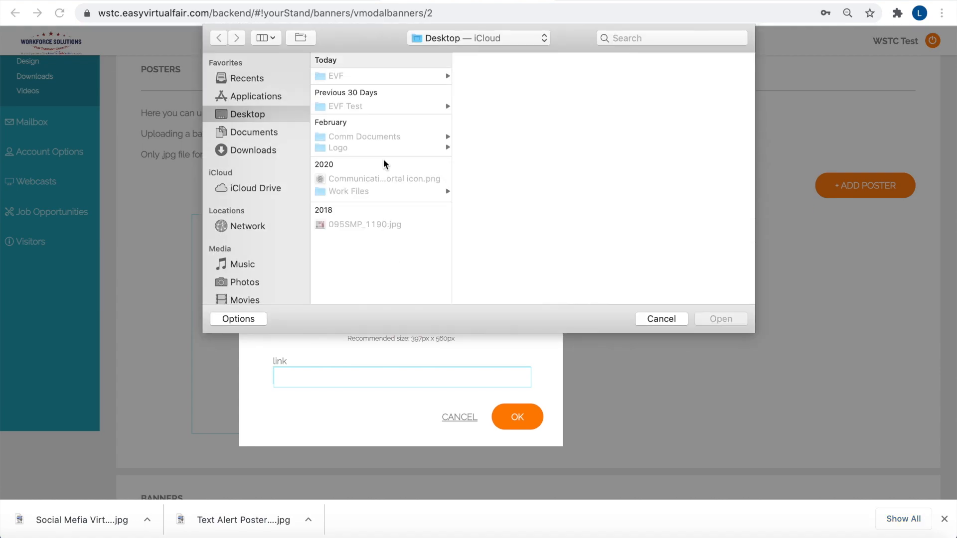
pyautogui.click(346, 107)
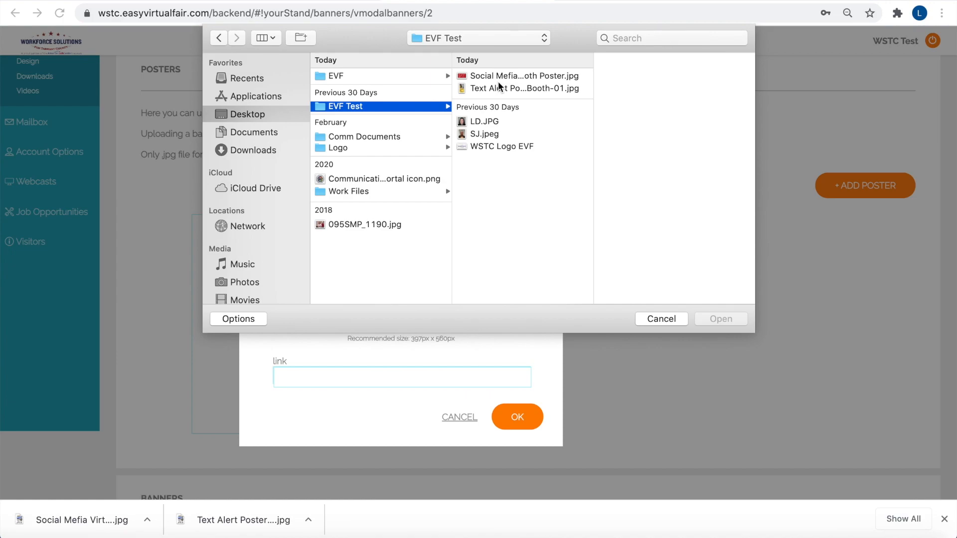
pyautogui.click(521, 88)
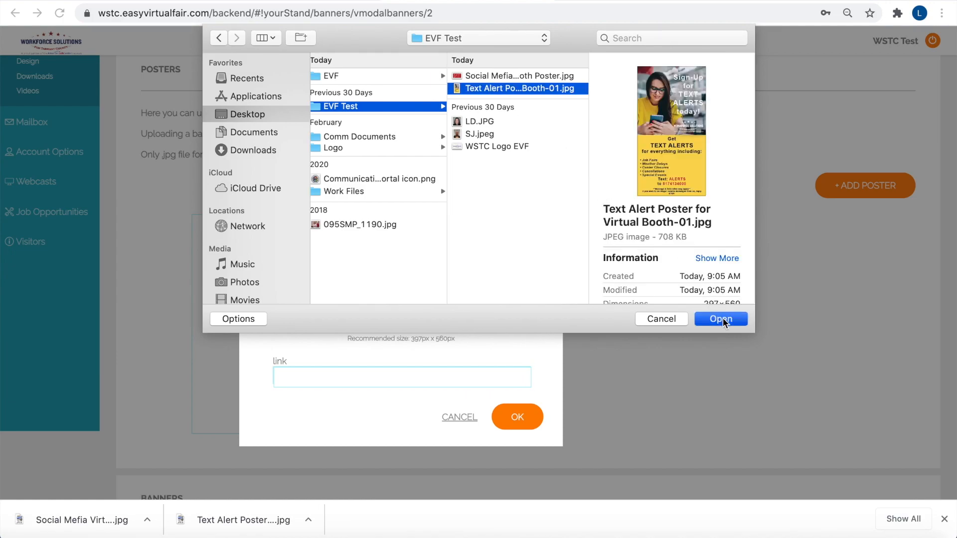
pyautogui.click(720, 319)
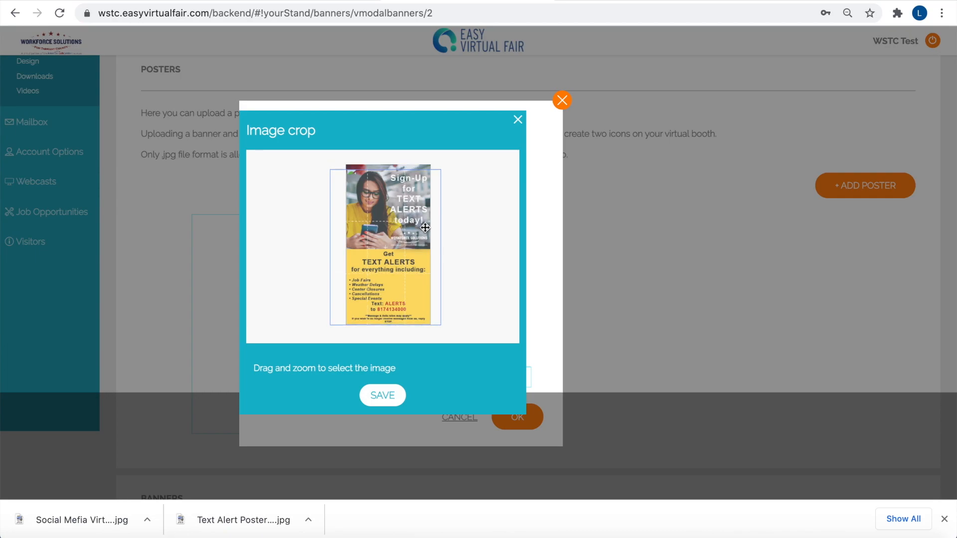
pyautogui.click(382, 394)
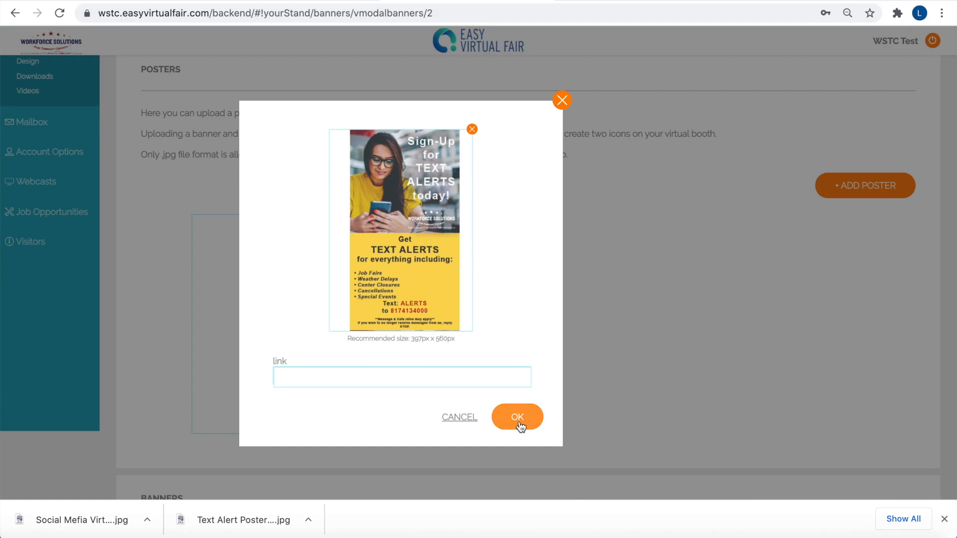
pyautogui.click(517, 417)
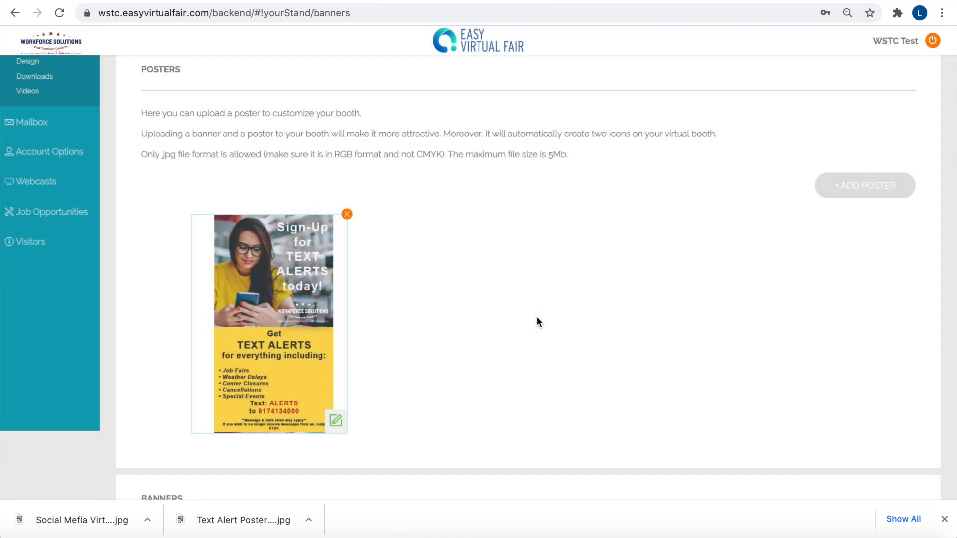
# Add the Social Media jpg as the booth banner with a zoomed-out crop and confirm it.
pyautogui.click(335, 420)
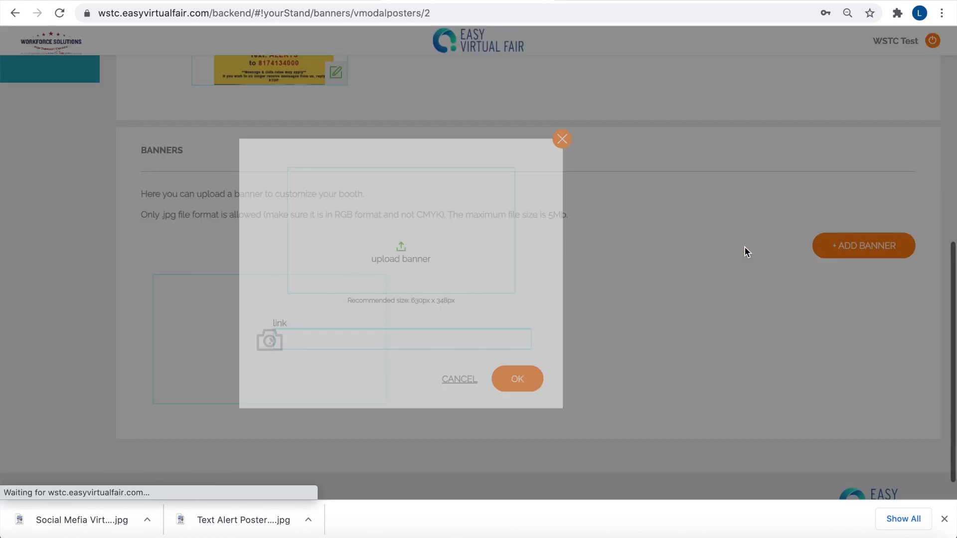
pyautogui.click(401, 253)
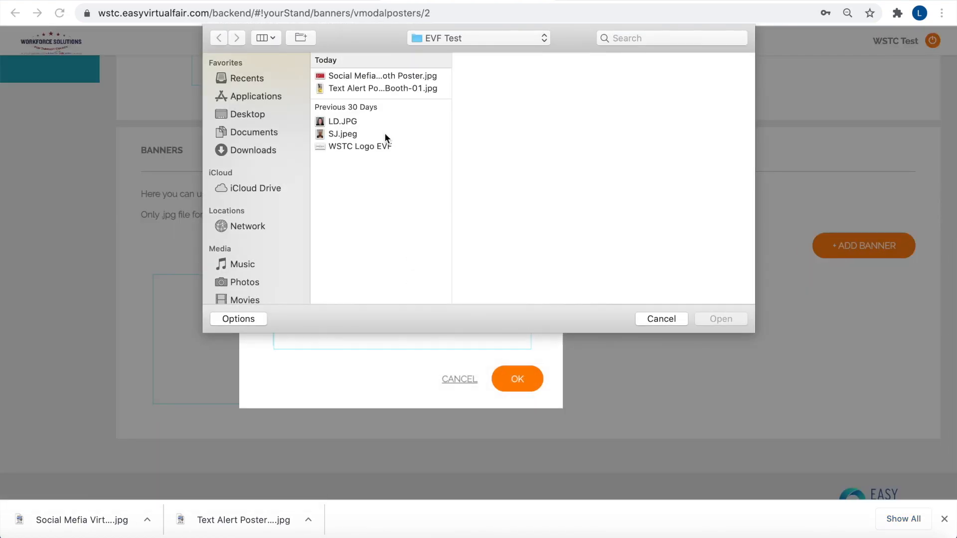
pyautogui.click(382, 76)
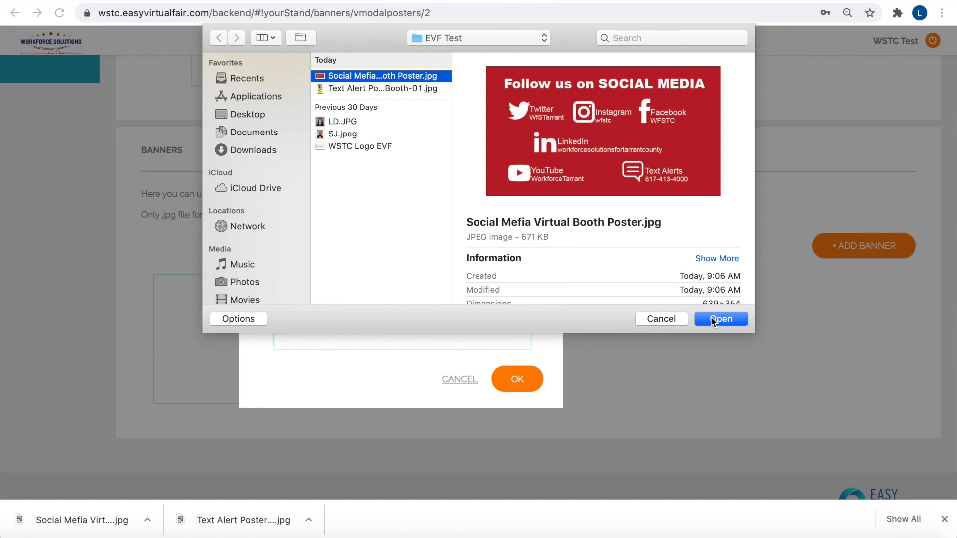
pyautogui.click(720, 319)
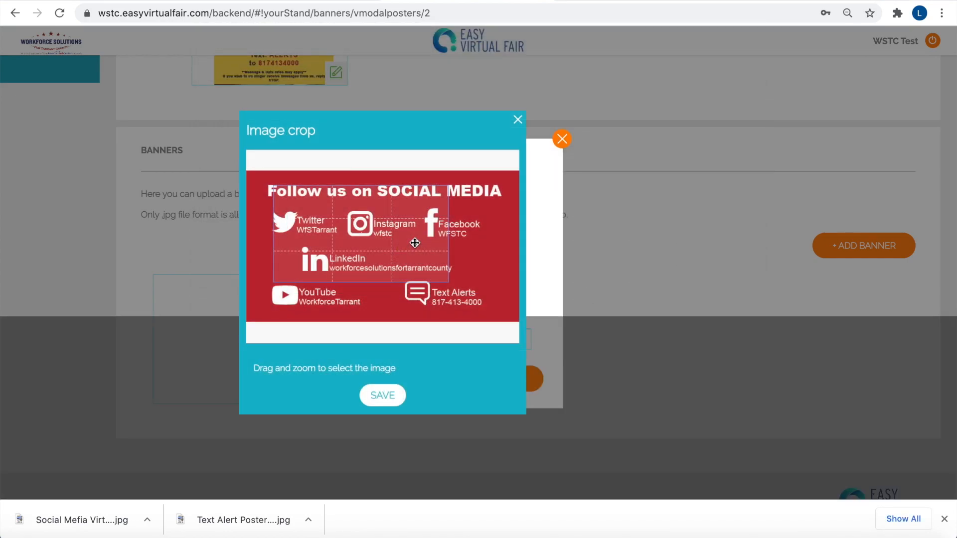
pyautogui.moveTo(410, 249)
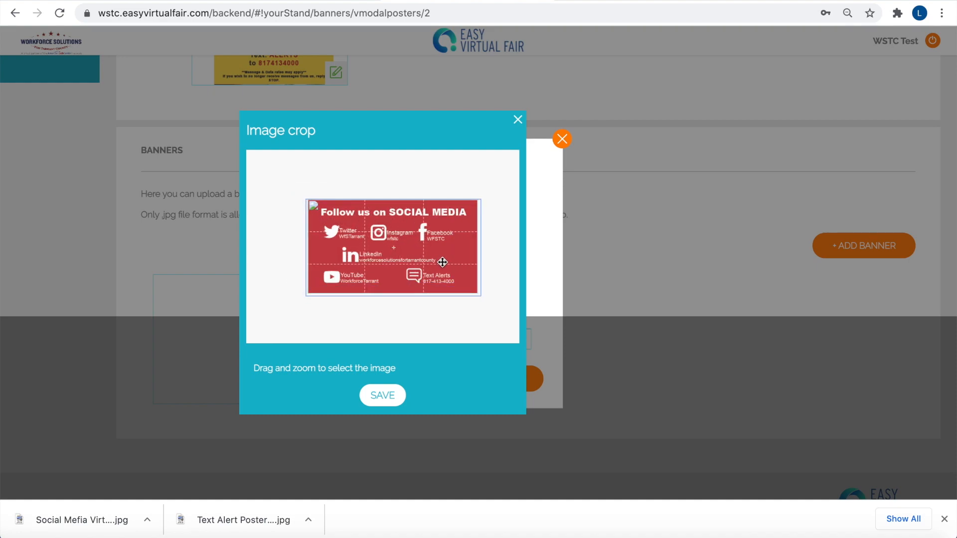
pyautogui.click(382, 395)
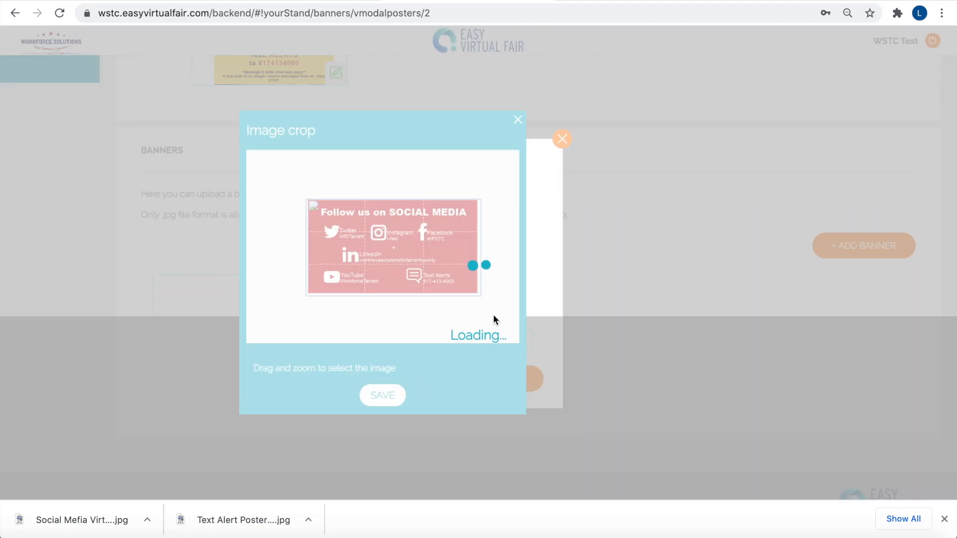
pyautogui.click(381, 395)
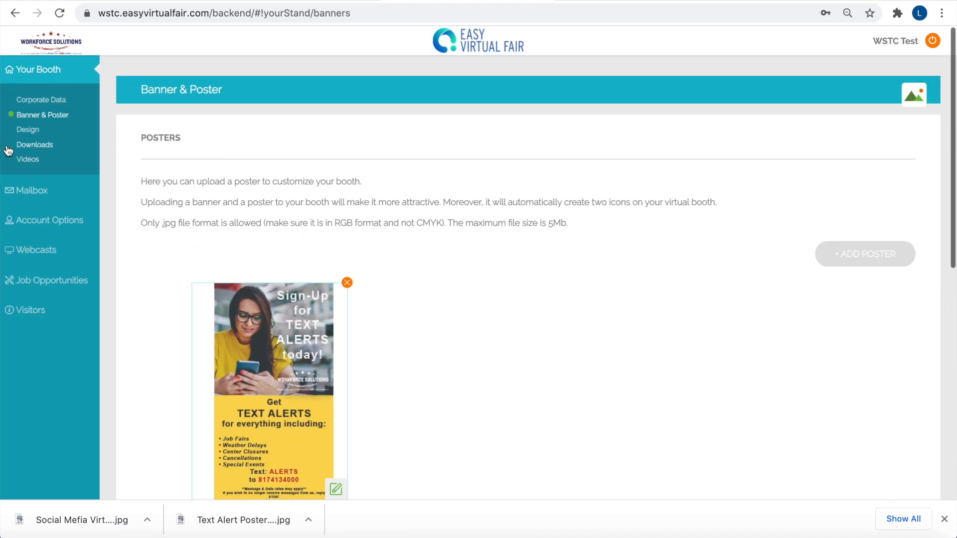
# In the booth Design settings, choose Zach as host and save the design.
pyautogui.click(28, 129)
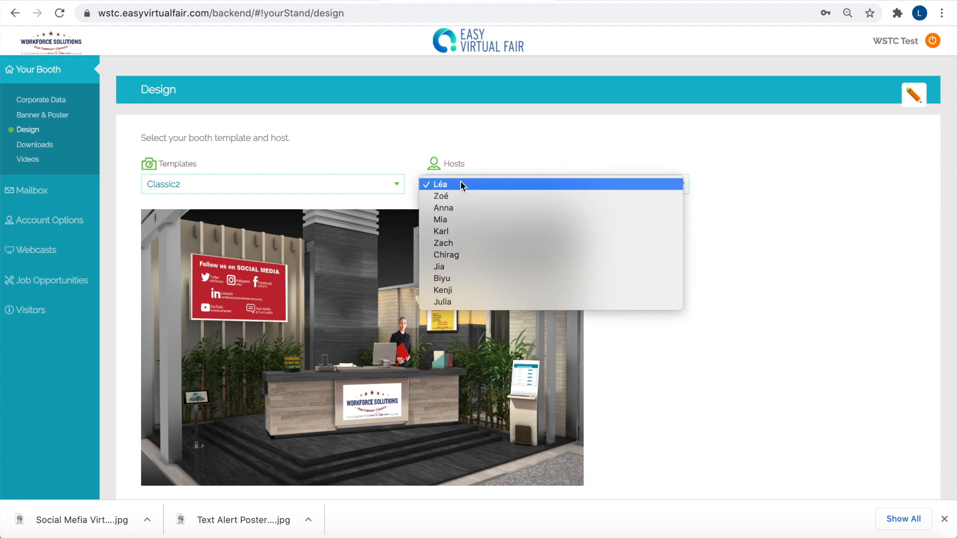
pyautogui.click(440, 196)
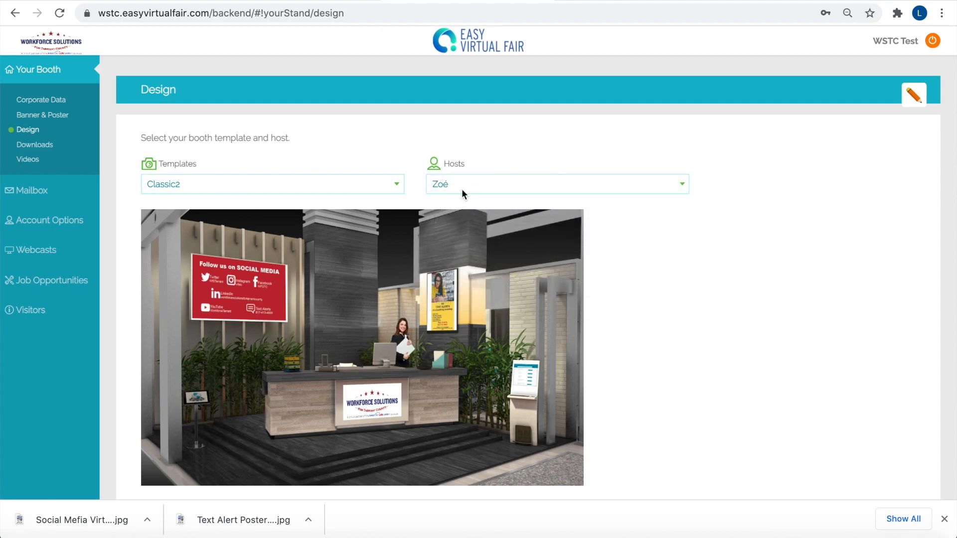
pyautogui.click(555, 183)
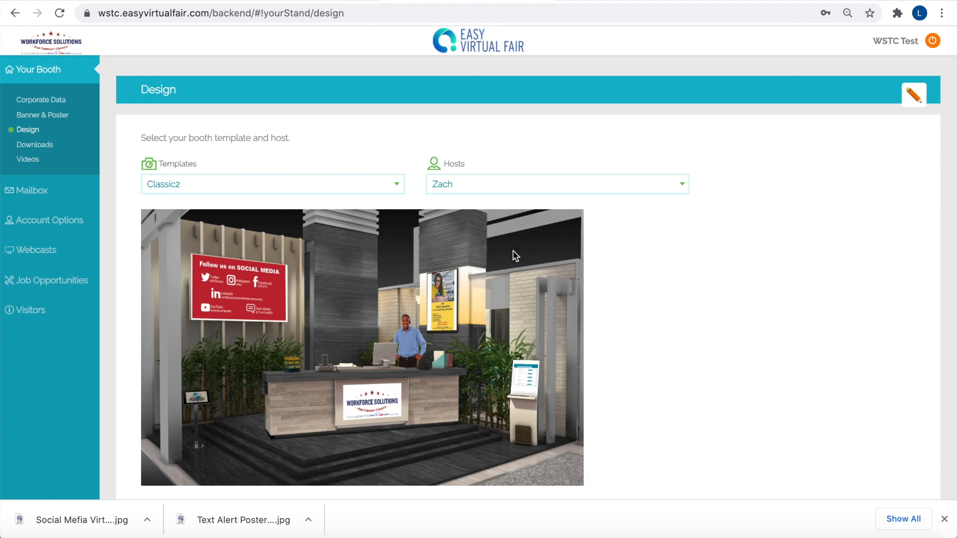
pyautogui.scroll(-3)
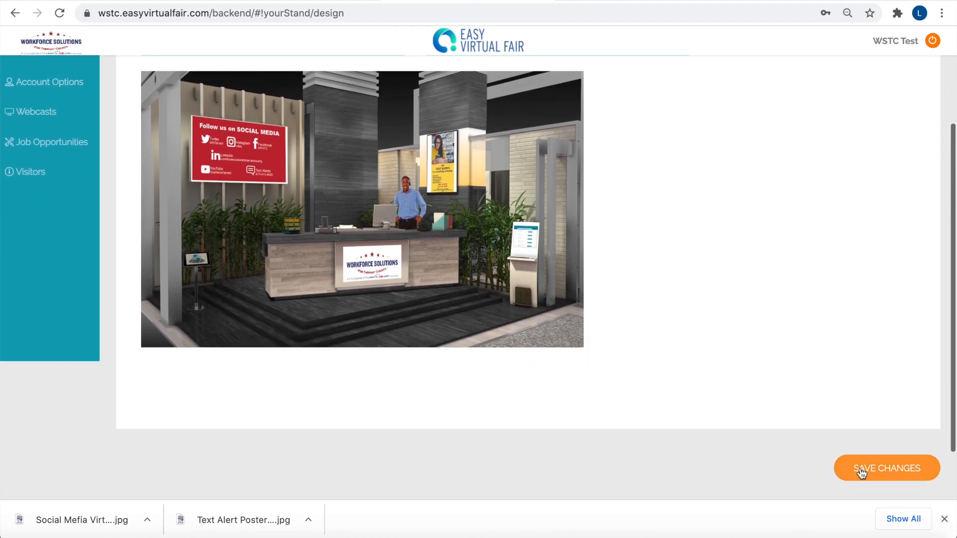
pyautogui.click(886, 469)
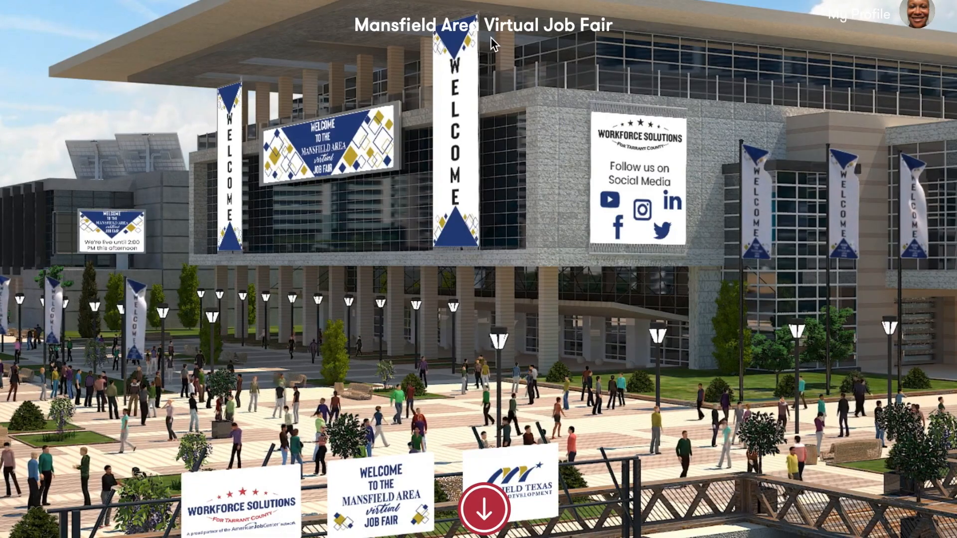
# Enter the Showfloor from the Mansfield Area Virtual Job Fair lobby.
pyautogui.click(482, 510)
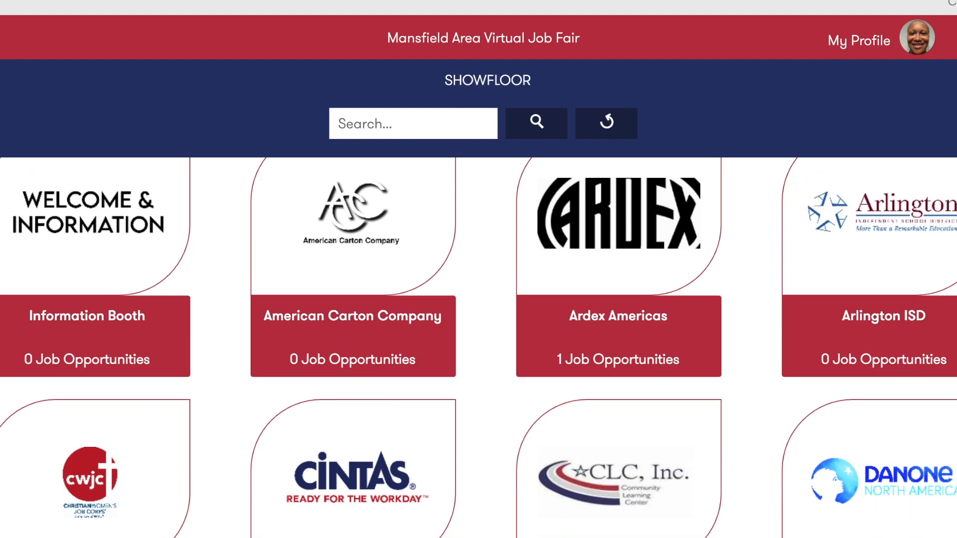
# Scroll the showfloor down to the Workforce Solutions for Tarrant County booth tile.
pyautogui.scroll(-3)
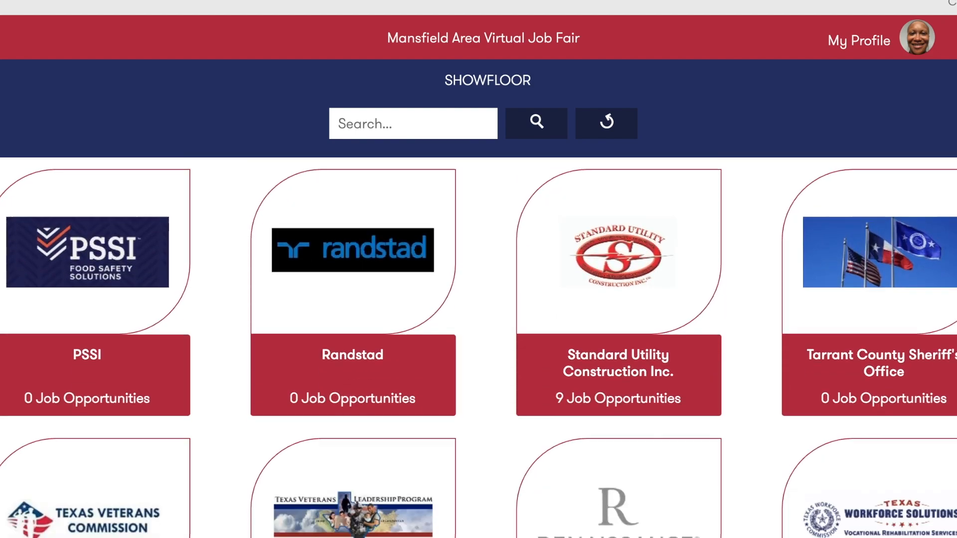
pyautogui.scroll(-3)
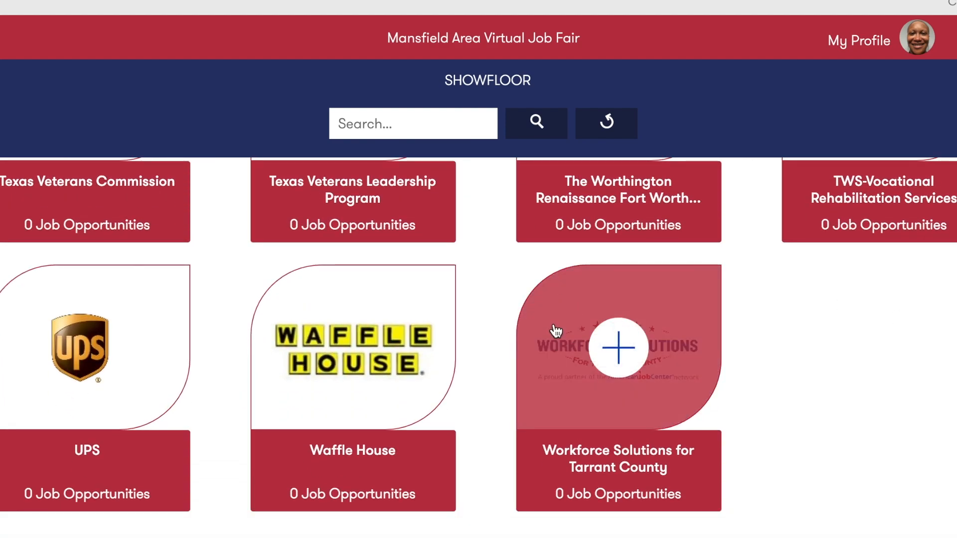